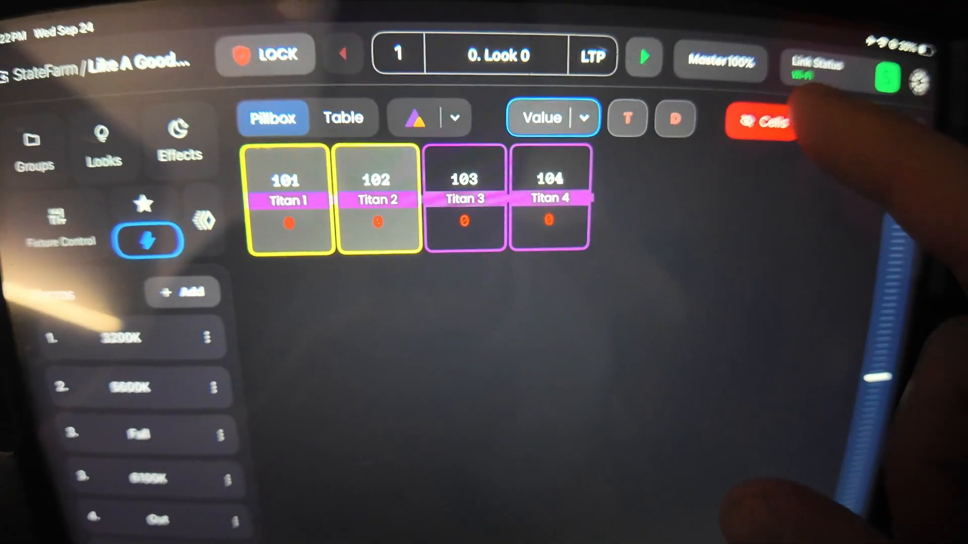
- Turn on the Cells view so each Titan fixture shows its individual pixel cells
click(764, 121)
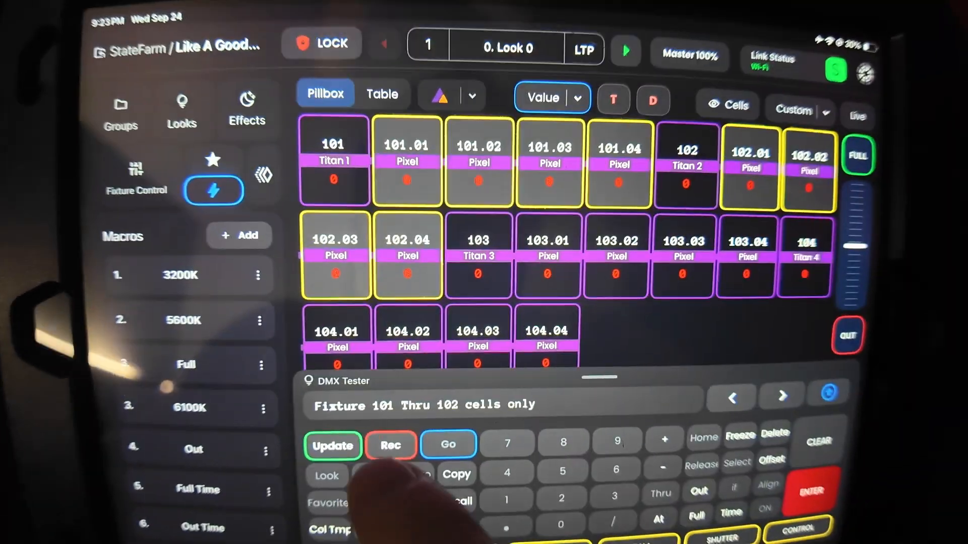
- Record the selected pixel cells as group 2 named 'Titan cells'
click(390, 445)
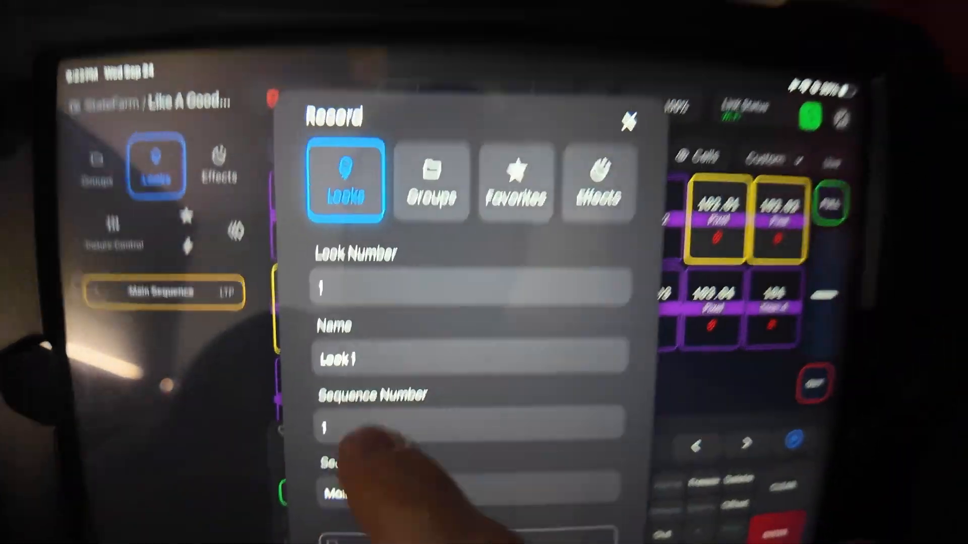
click(433, 185)
text(Titan ce)
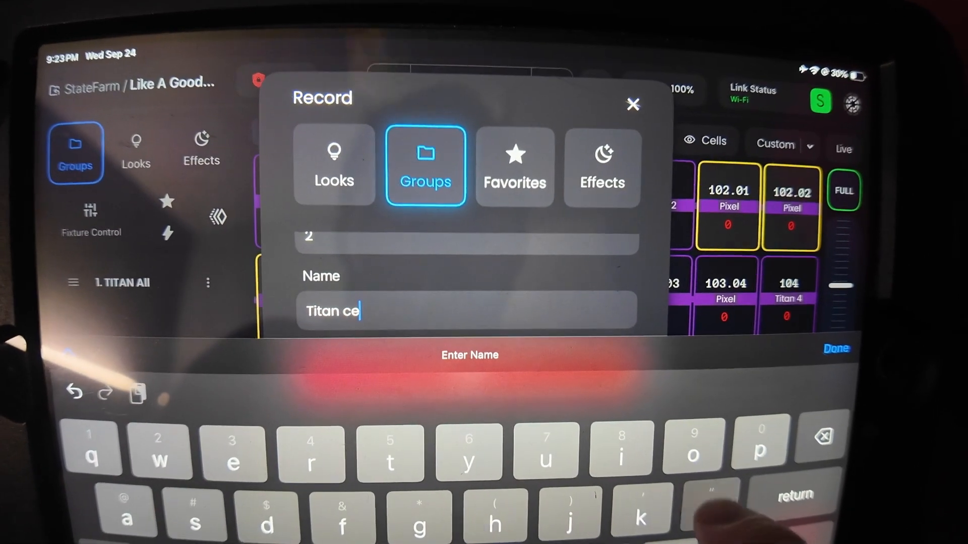
text(lls)
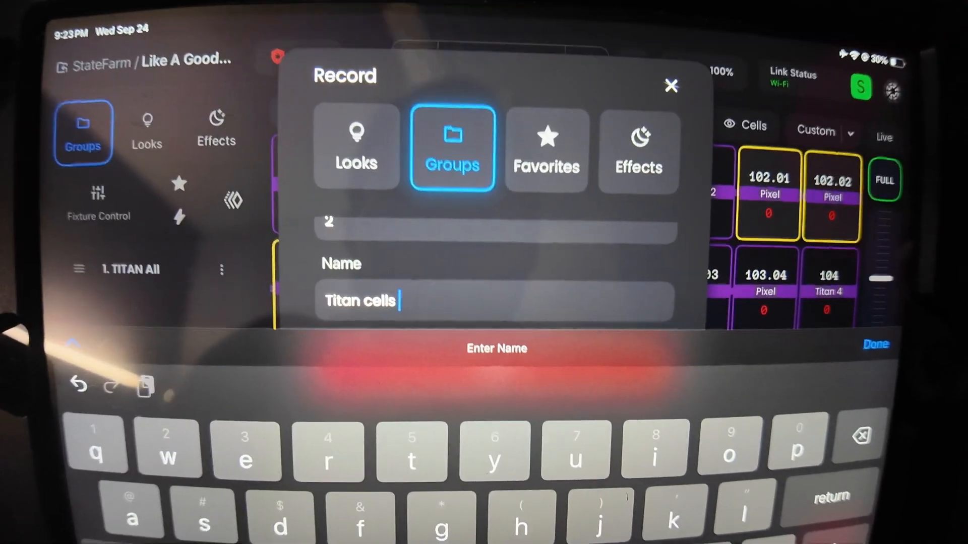
click(875, 344)
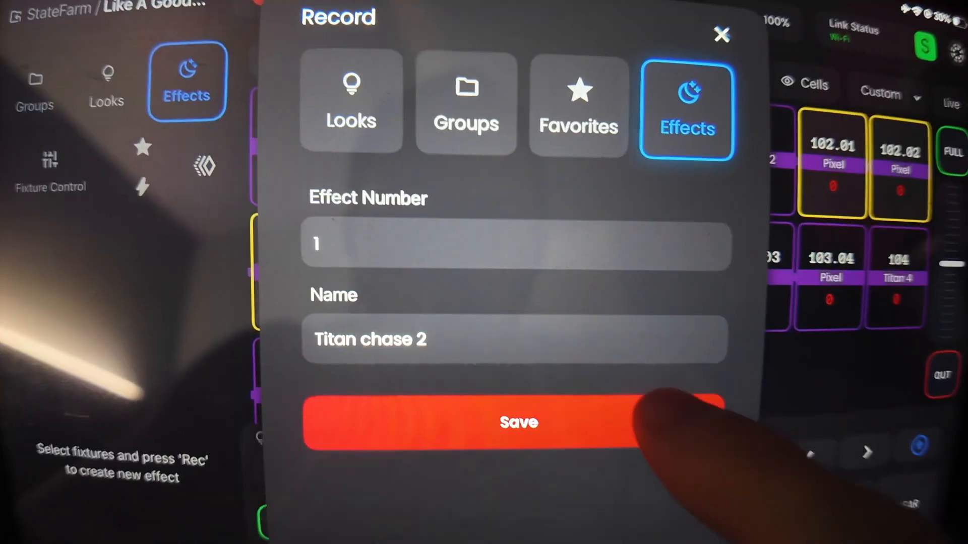
- Save effect 1 under the name 'Titan chase 2'
click(517, 424)
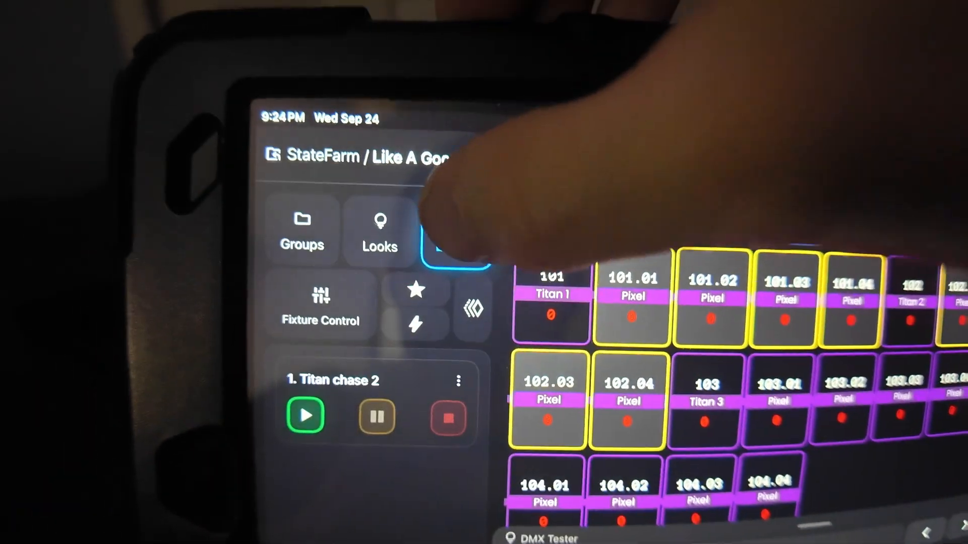
- Bring up the recorded effects list to reach Titan chase 2's two Group 2 steps
click(451, 256)
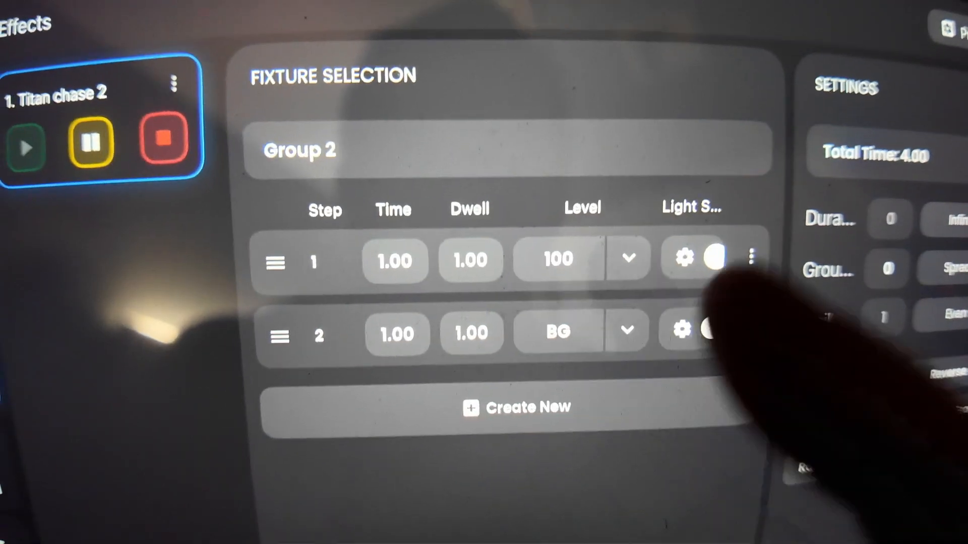
click(471, 260)
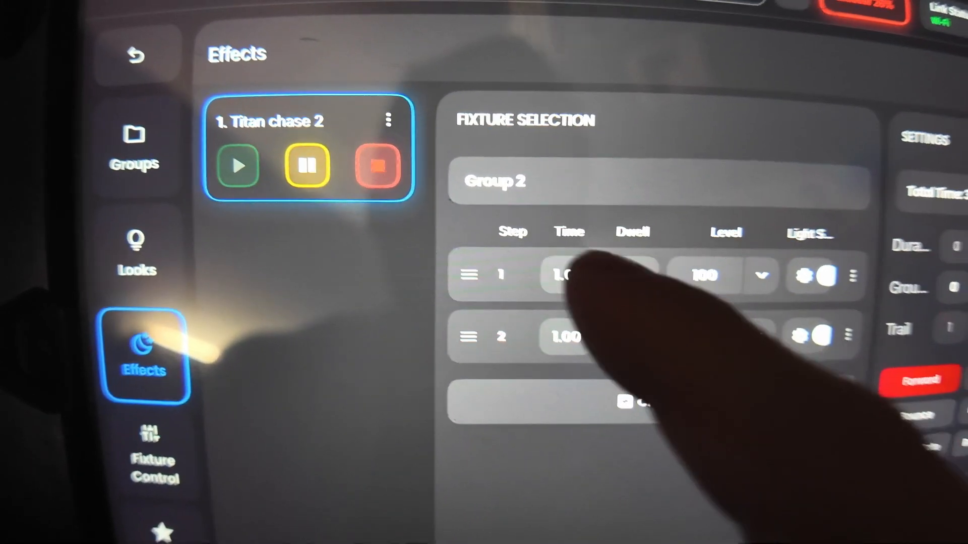
click(566, 274)
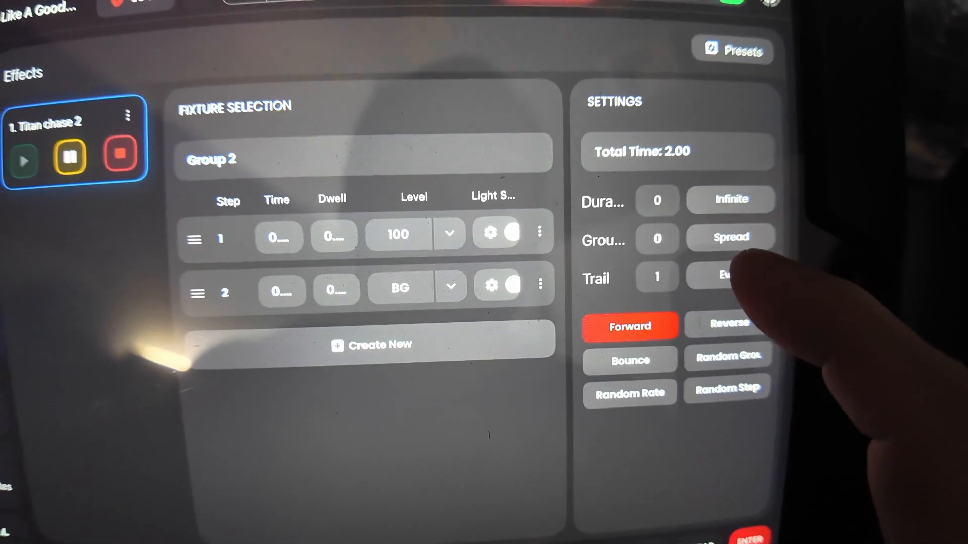
- Switch the trail mode and set Titan chase 2's trail to 20
click(728, 277)
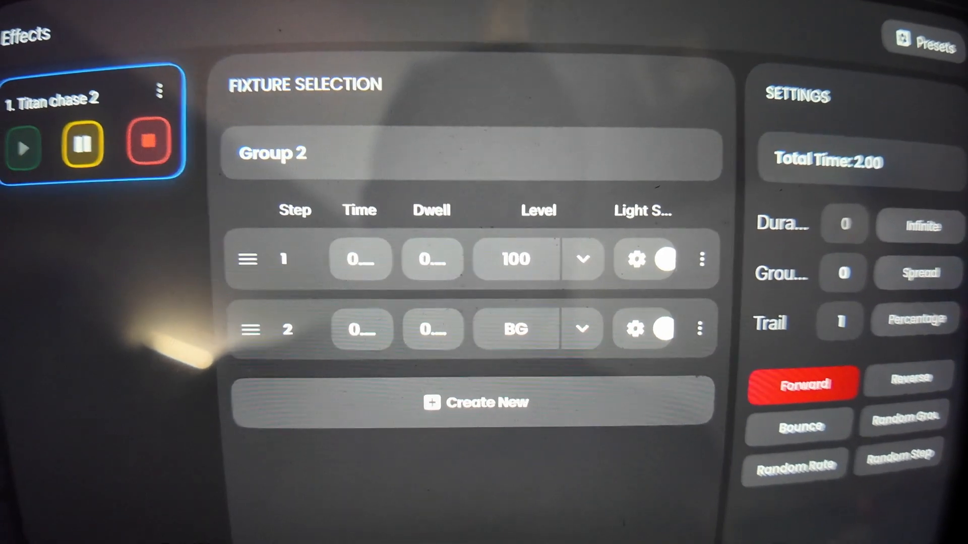
click(840, 323)
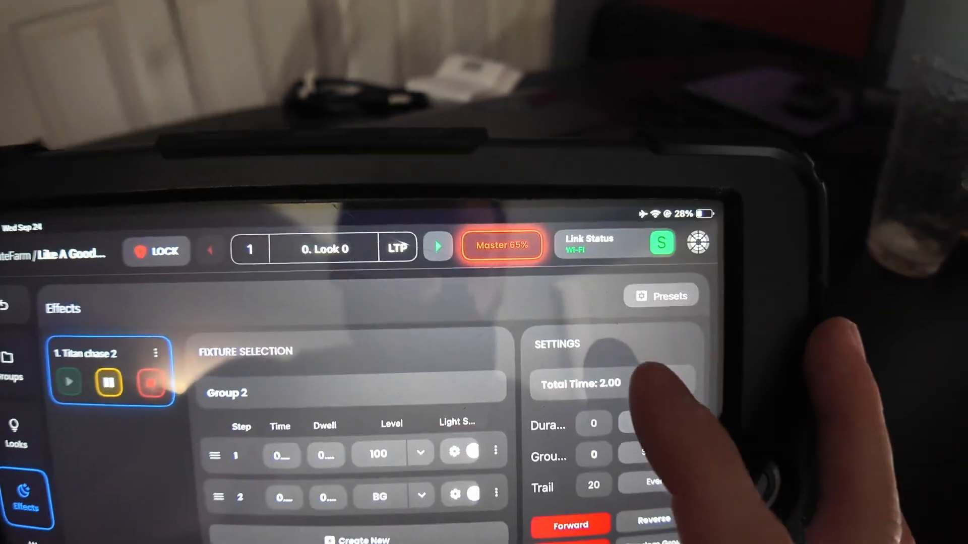
- Create a new chase effect on pixel cells 105.1 onward
click(580, 384)
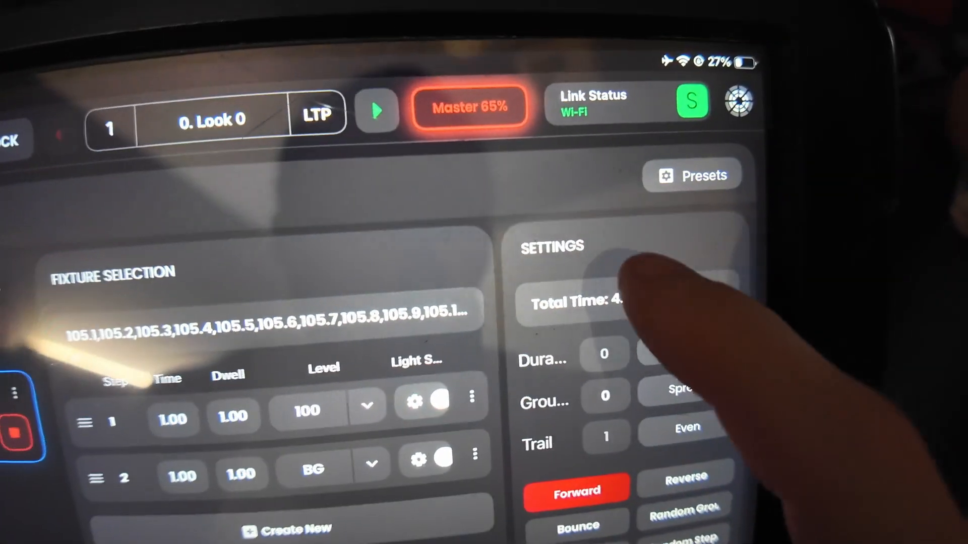
- Shorten the 16 chase's step timing, including step 2's dwell
click(606, 308)
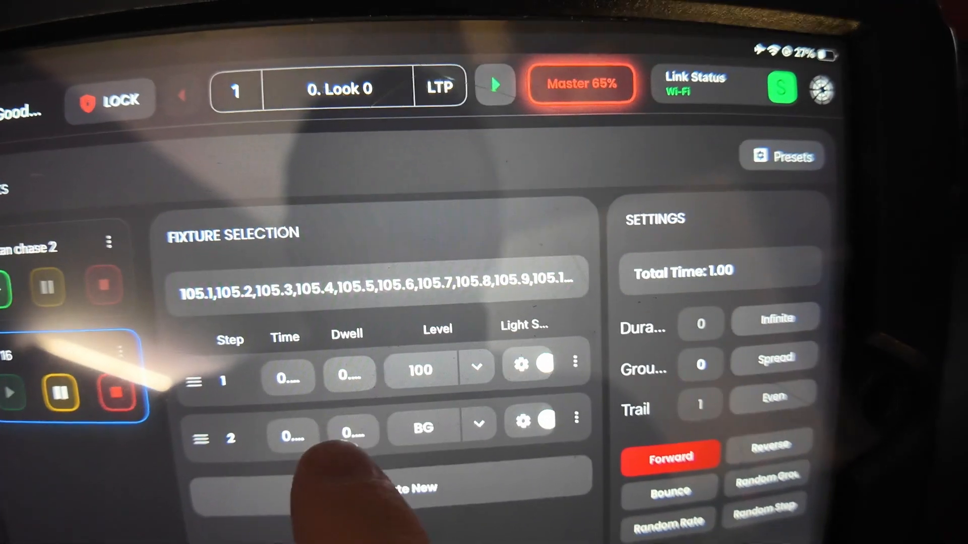
click(350, 441)
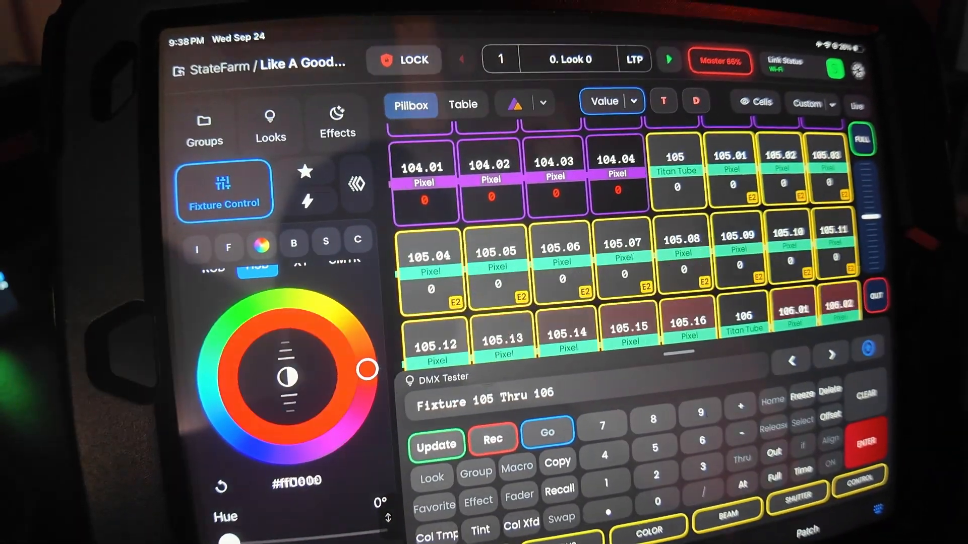
- Pick a cyan-green pixel colour on the colour wheel
drag(368, 369, 321, 364)
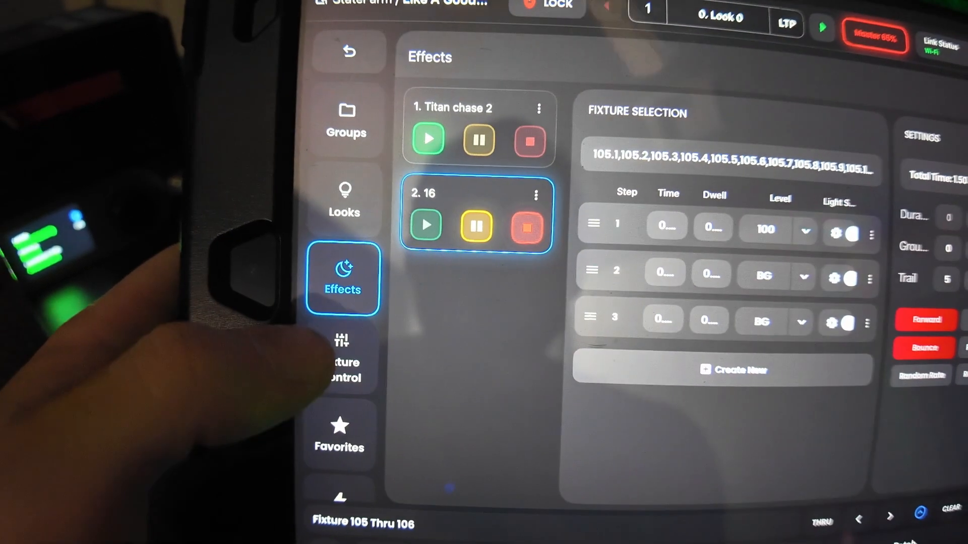
click(339, 363)
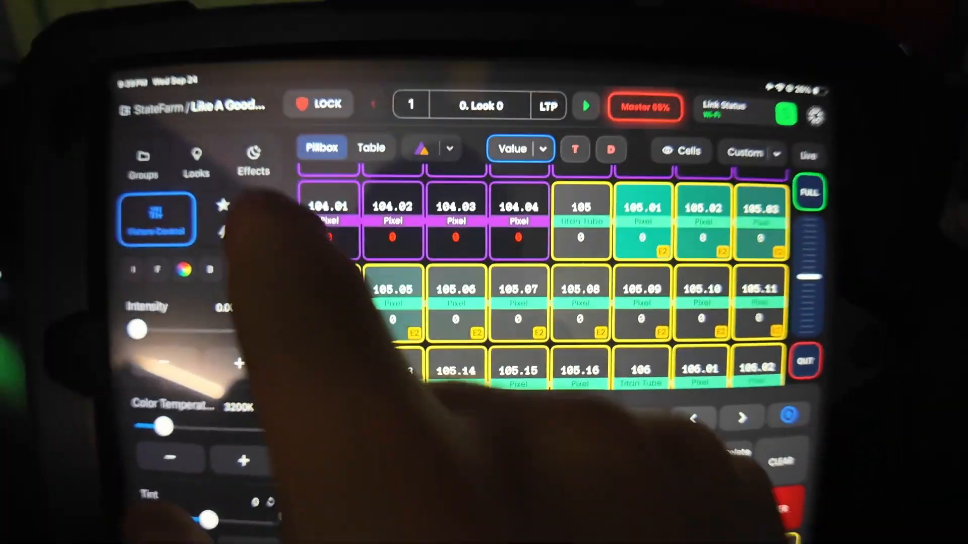
click(253, 157)
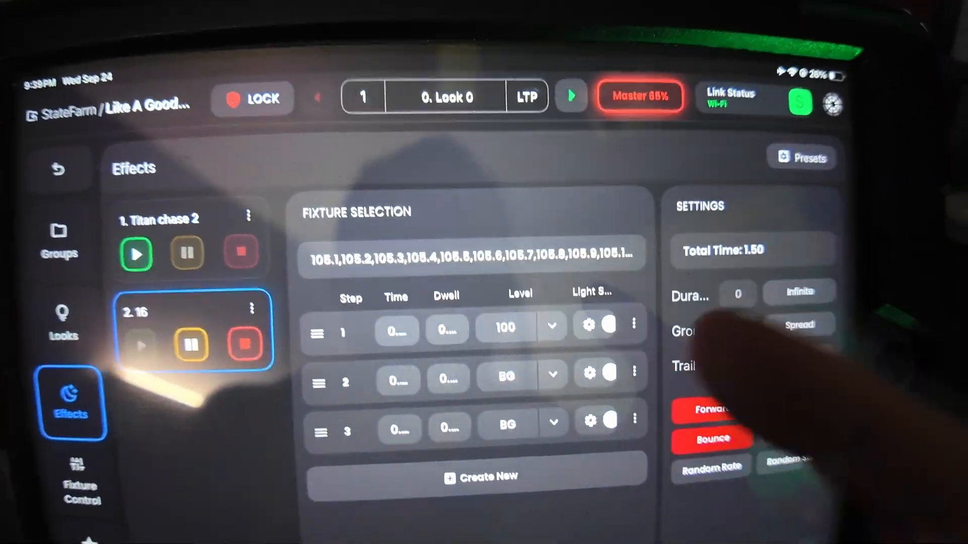